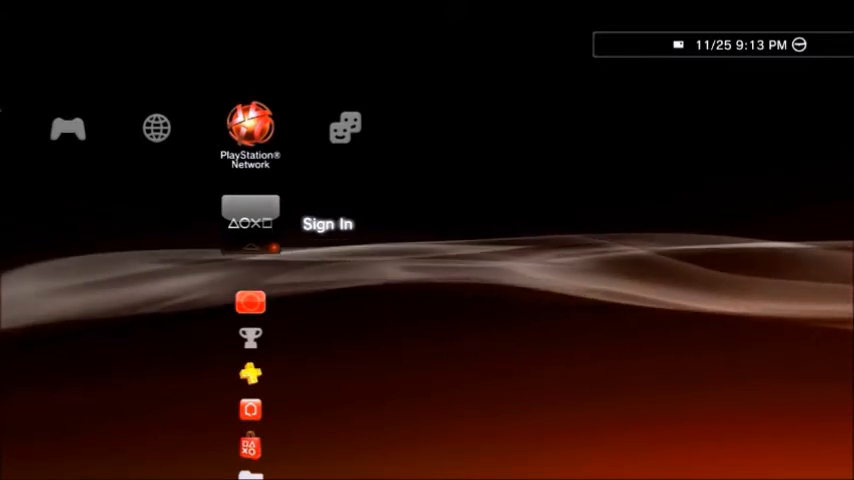
# On the Rebug XMB, go to the Game column and scroll past Package Manager to homebrew.
pyautogui.press('Left')
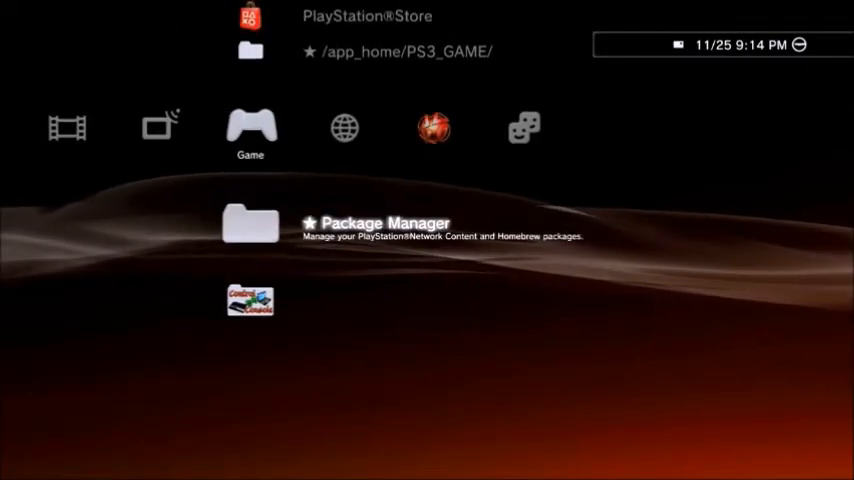
pyautogui.click(250, 222)
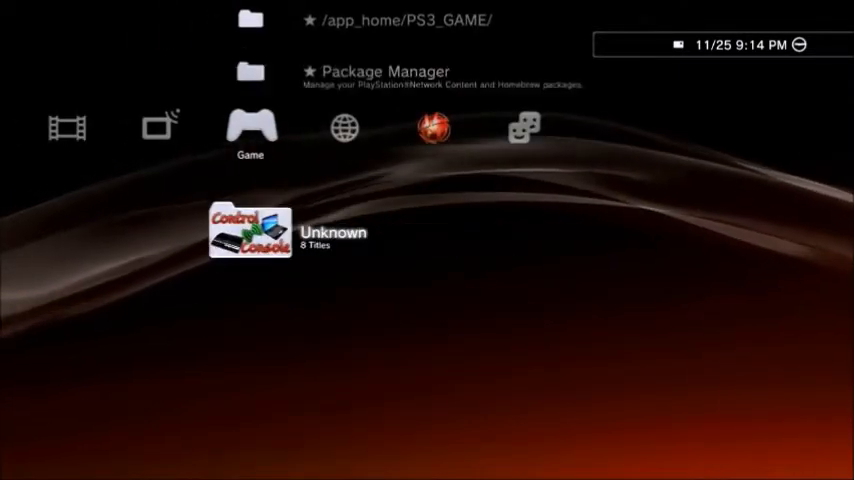
# Use Rebug Toolbox to dump the 16 MB NOR flash to dev_usb000 and acknowledge the message.
pyautogui.click(235, 231)
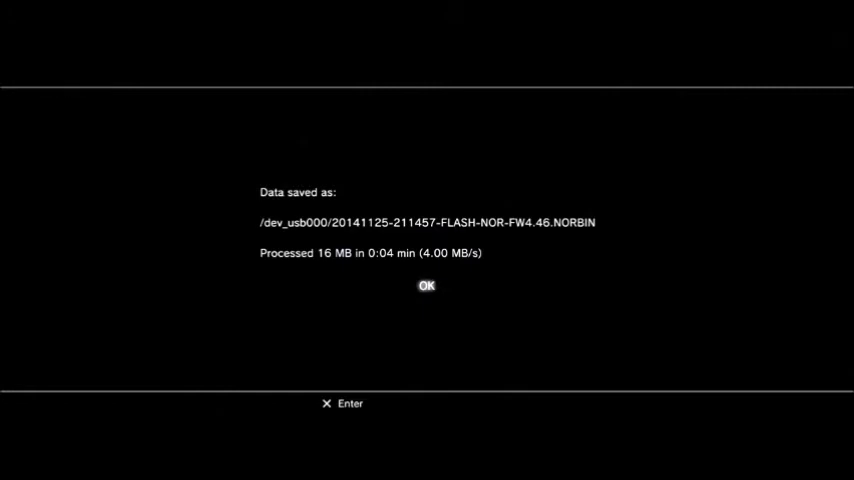
pyautogui.click(426, 285)
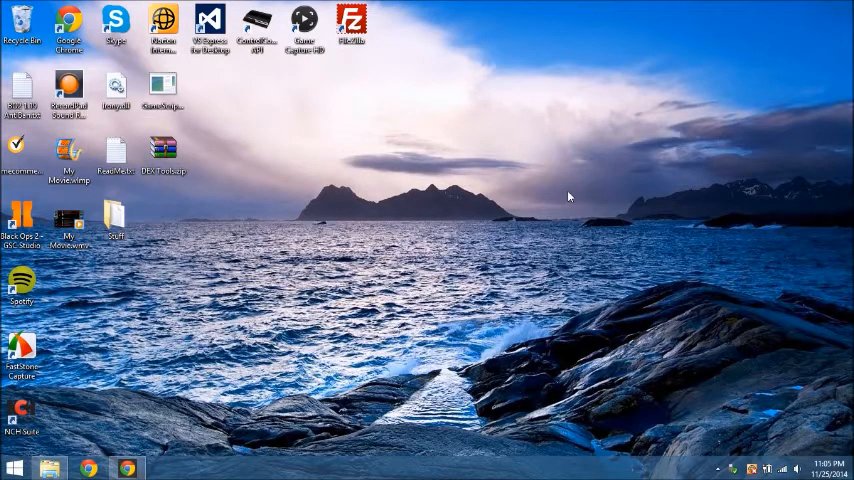
# Check the NORBIN flash dump on USB DRIVE J, close that window, and select Stuff.
pyautogui.click(51, 467)
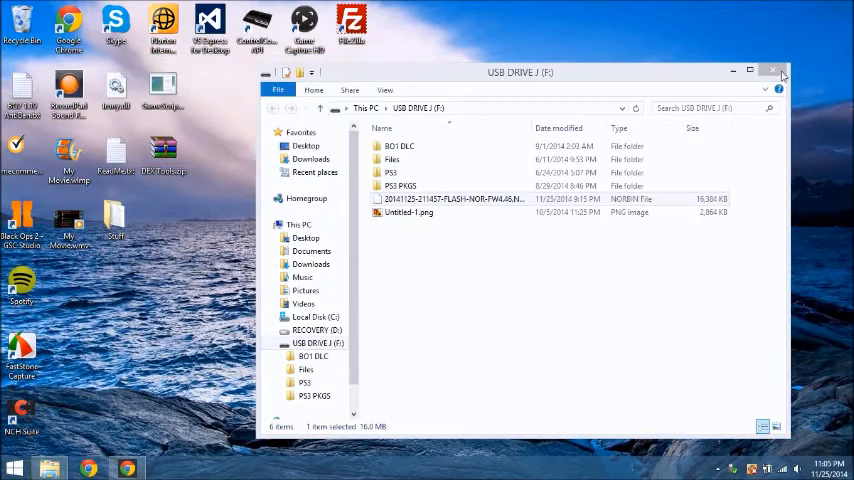
pyautogui.click(777, 68)
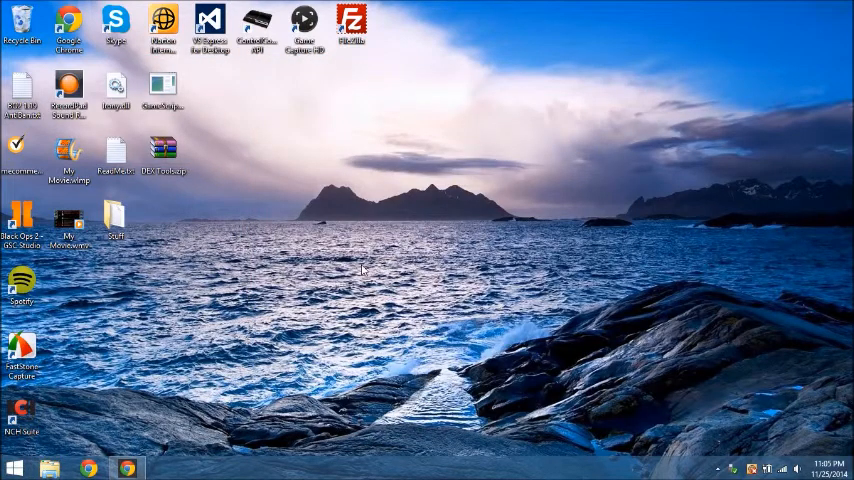
pyautogui.click(117, 218)
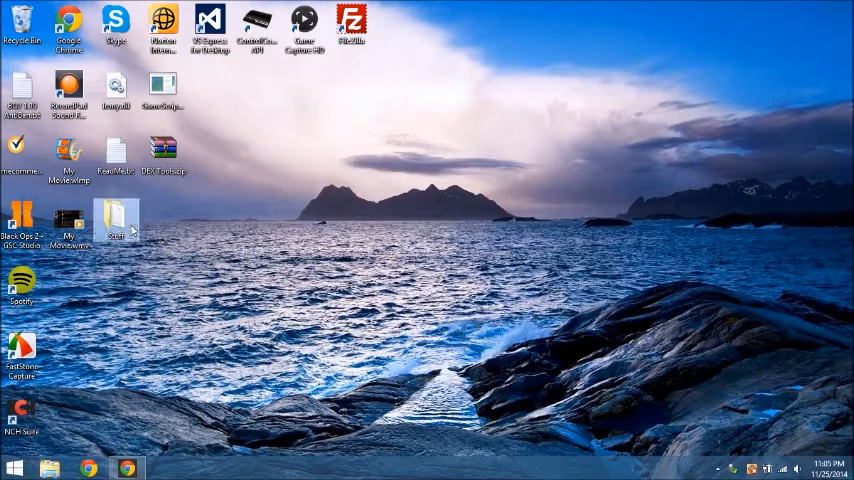
pyautogui.moveTo(132, 225)
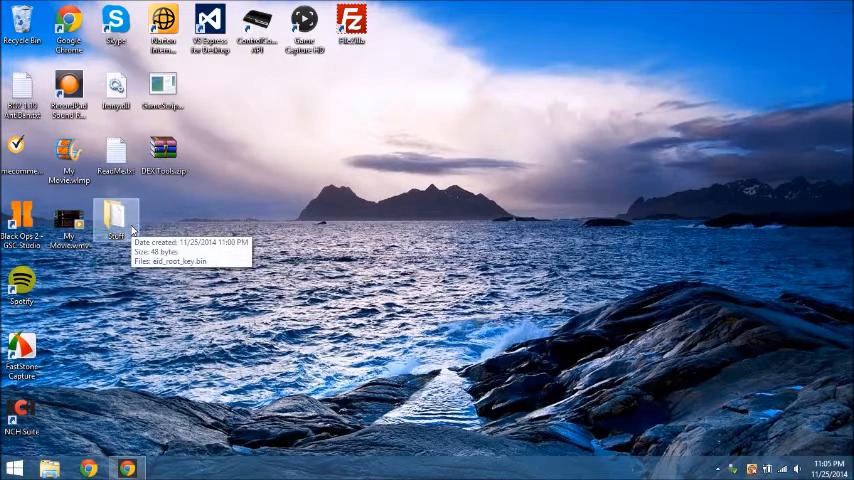
# In Stuff, rename the NORBIN dump to flashCEX.bin, accepting the extension change.
pyautogui.doubleClick(114, 213)
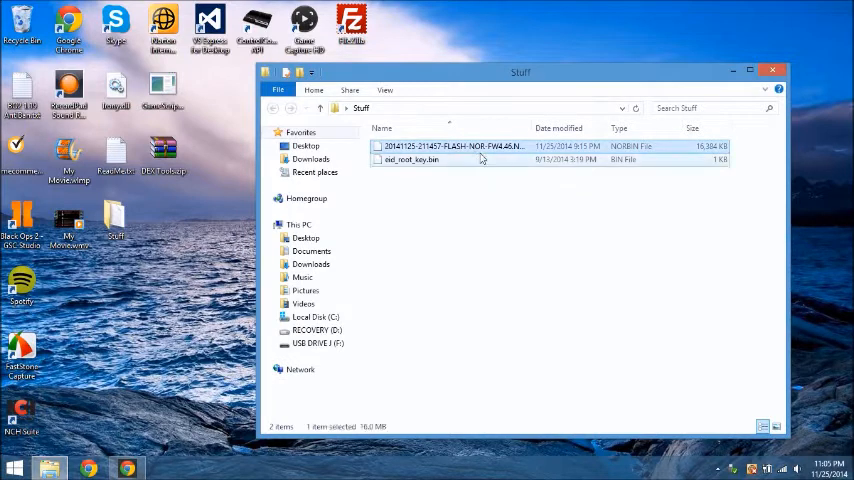
pyautogui.doubleClick(455, 146)
pyautogui.write('flashCEX.')
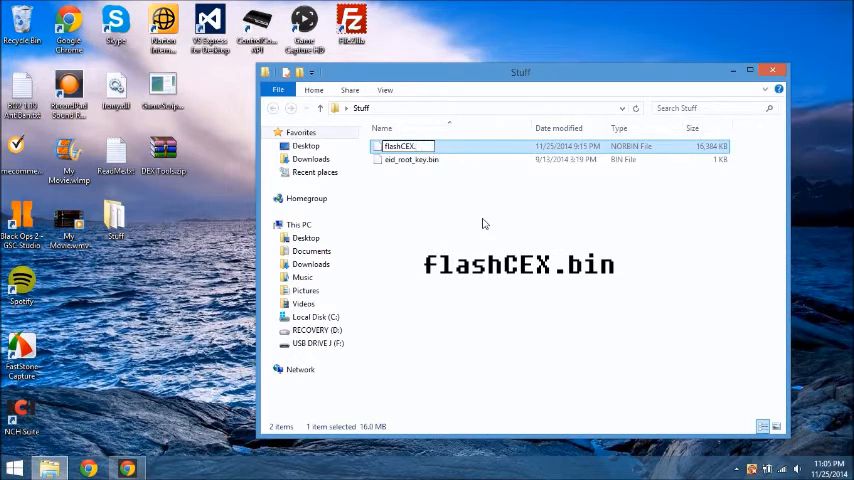
pyautogui.press('Enter')
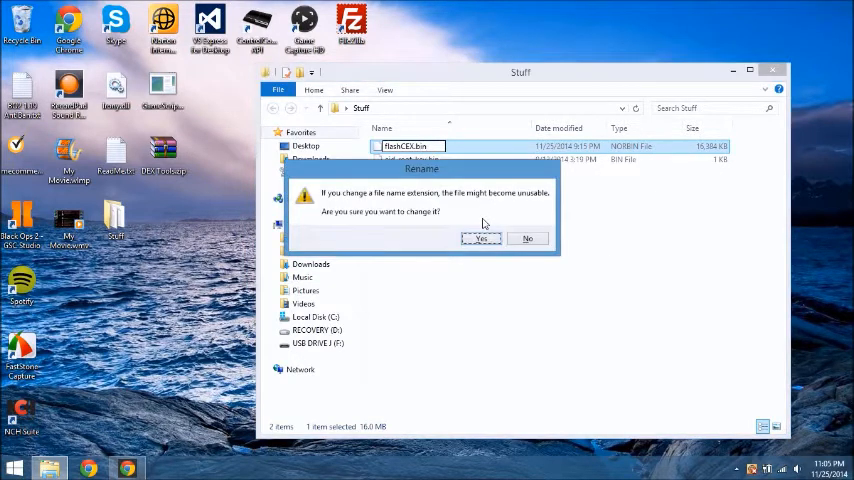
pyautogui.click(481, 238)
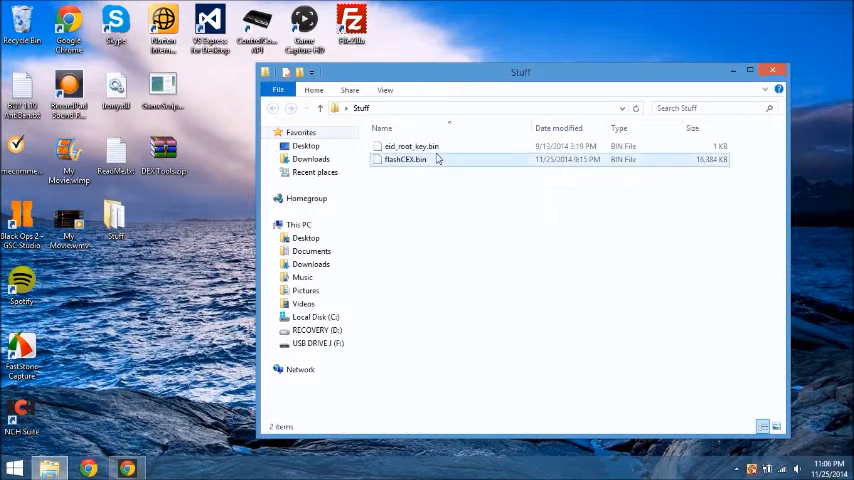
pyautogui.click(410, 146)
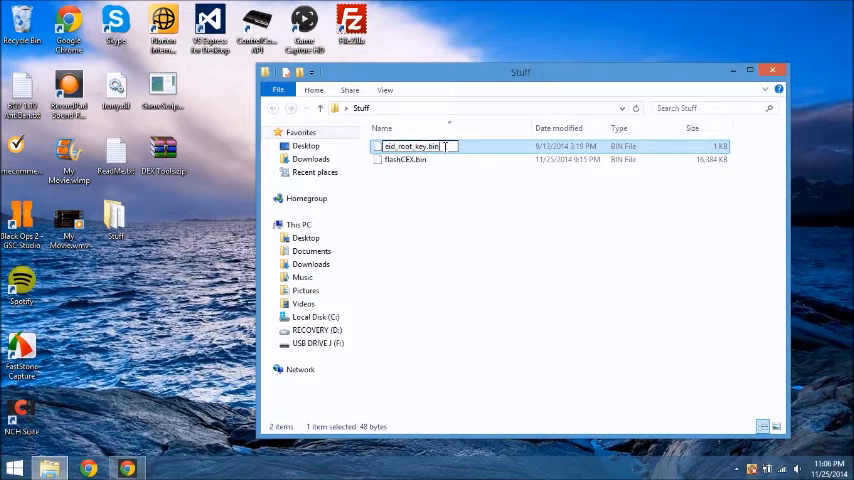
pyautogui.click(405, 159)
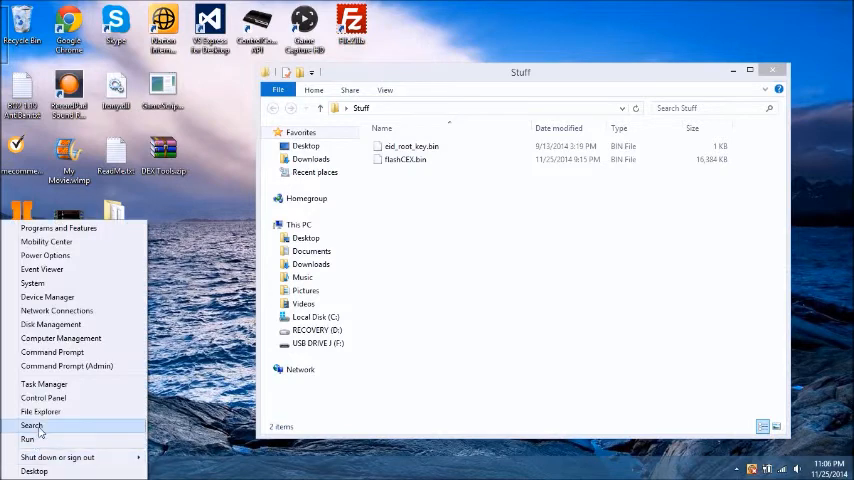
# Search Windows for 'file e' to find File Explorer Options.
pyautogui.click(27, 421)
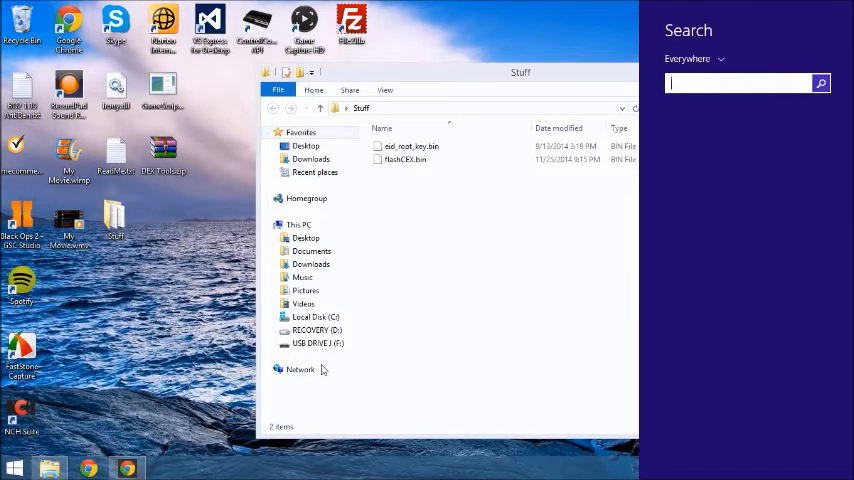
pyautogui.write('file e')
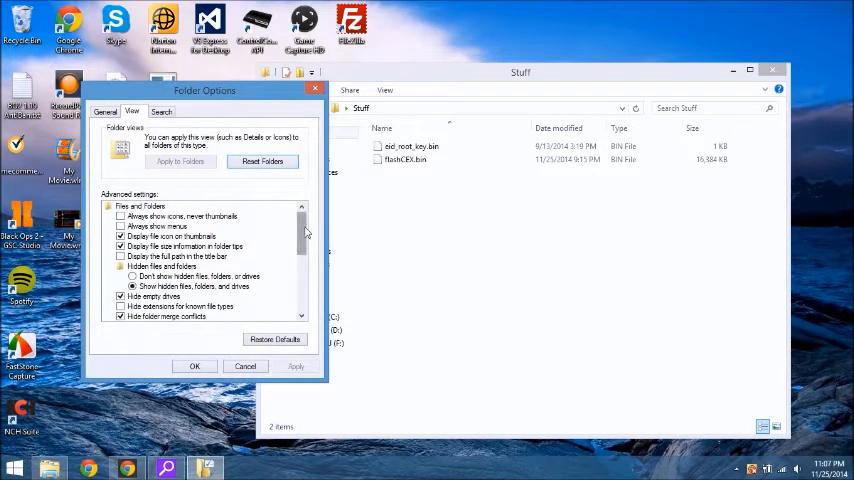
# Make known file extensions visible in Folder Options' advanced view settings and confirm with OK.
pyautogui.scroll(-3)
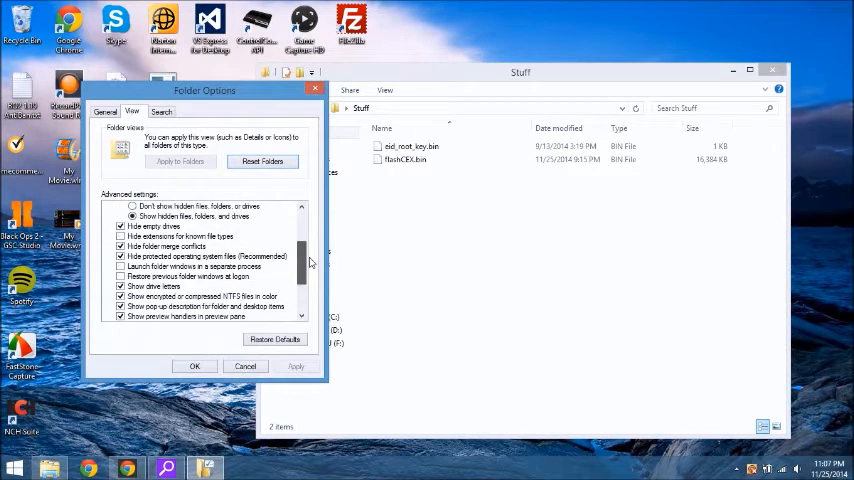
pyautogui.scroll(-3)
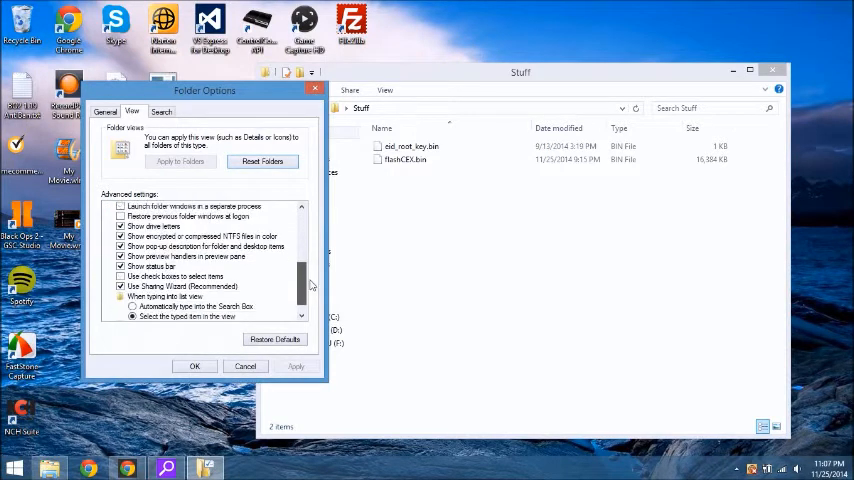
pyautogui.scroll(-3)
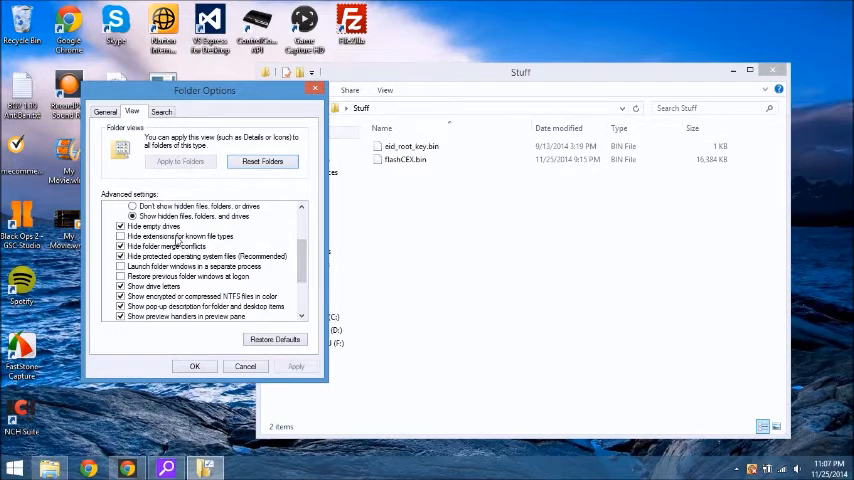
pyautogui.click(121, 236)
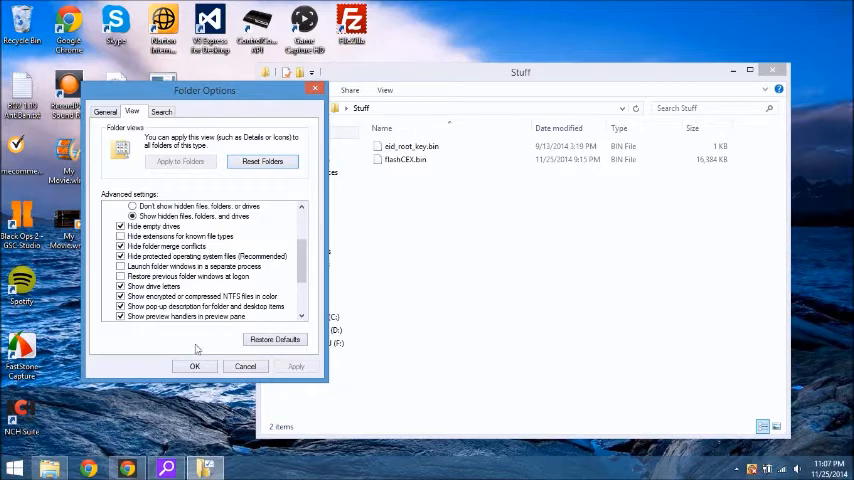
pyautogui.click(195, 366)
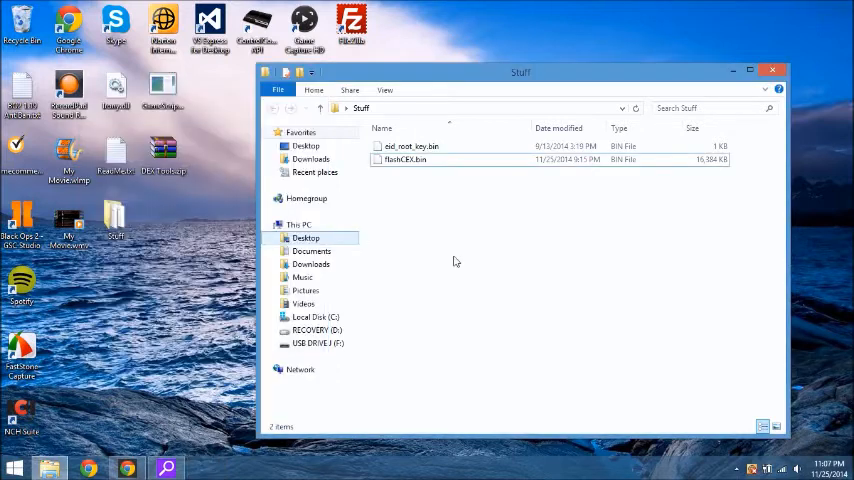
# Close the Stuff folder window and select DEX Tools.zip on the desktop.
pyautogui.click(412, 146)
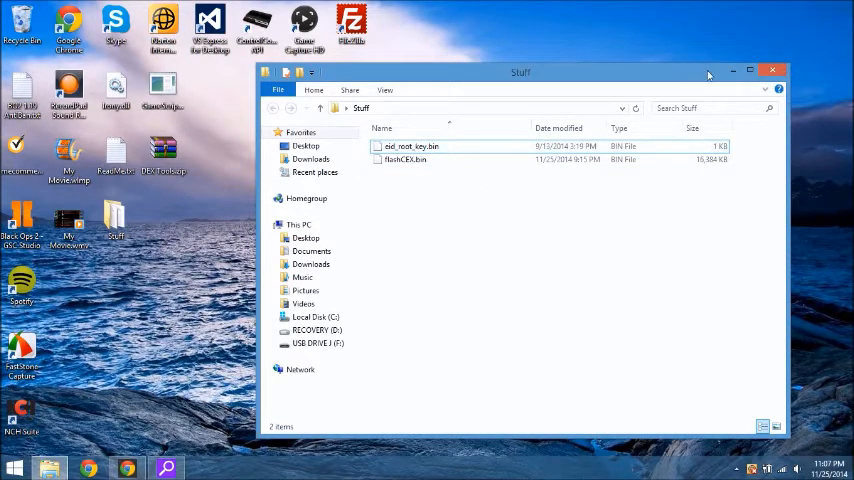
pyautogui.click(772, 70)
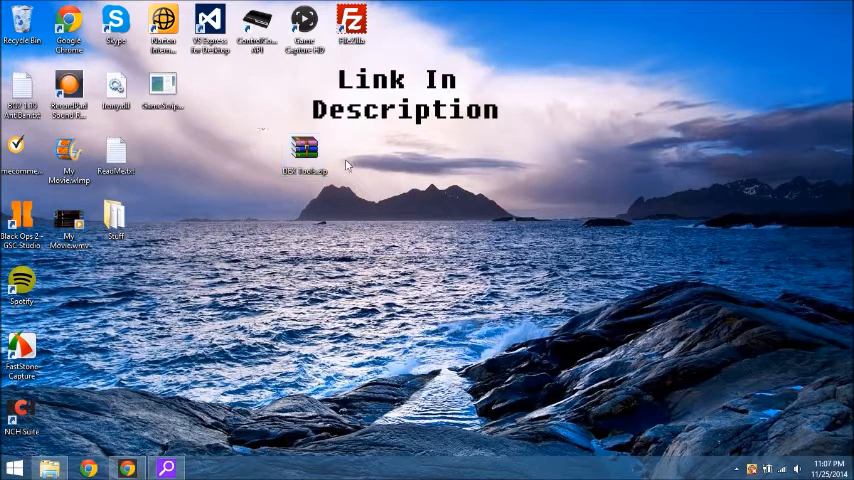
pyautogui.click(303, 152)
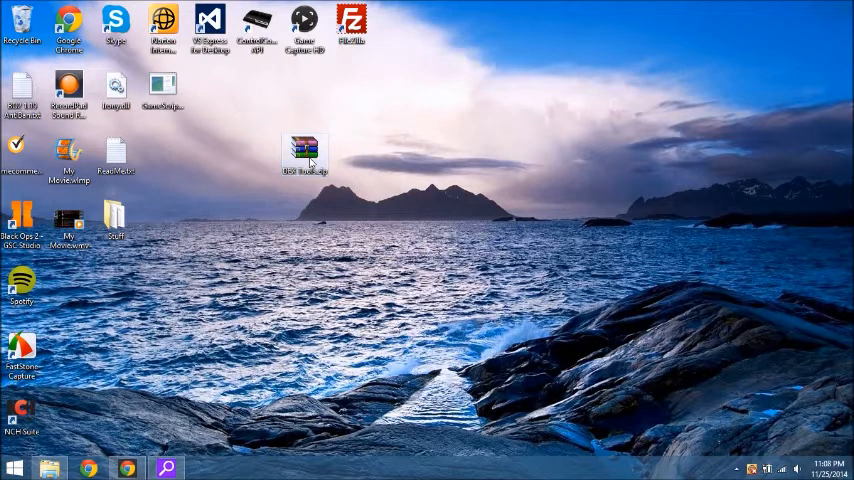
# Extract the c2d folder from DEX Tools.zip in WinRAR, then close the archive.
pyautogui.doubleClick(303, 148)
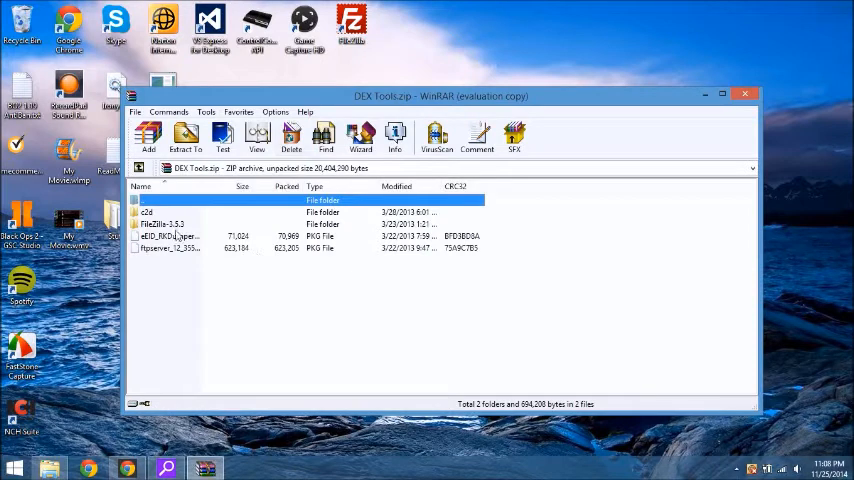
pyautogui.click(180, 236)
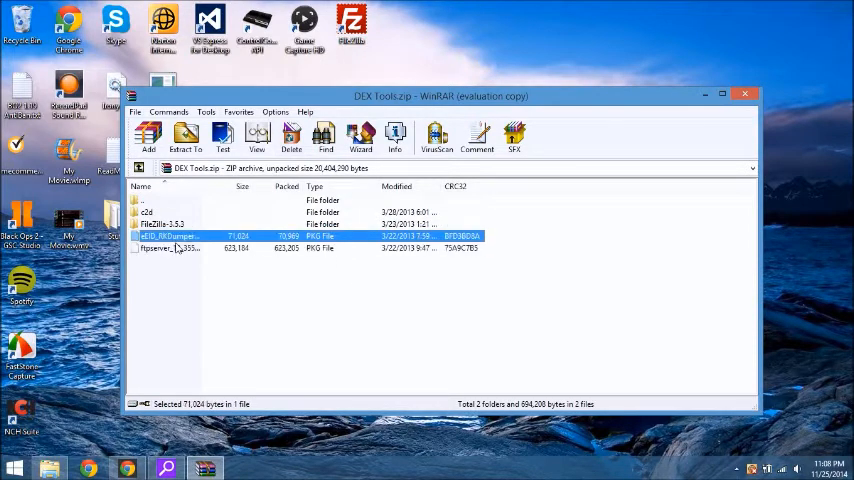
pyautogui.click(175, 250)
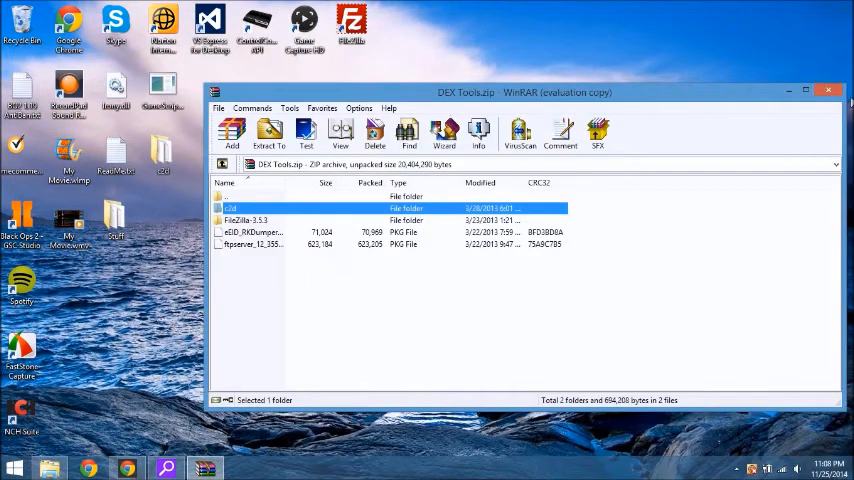
pyautogui.click(829, 91)
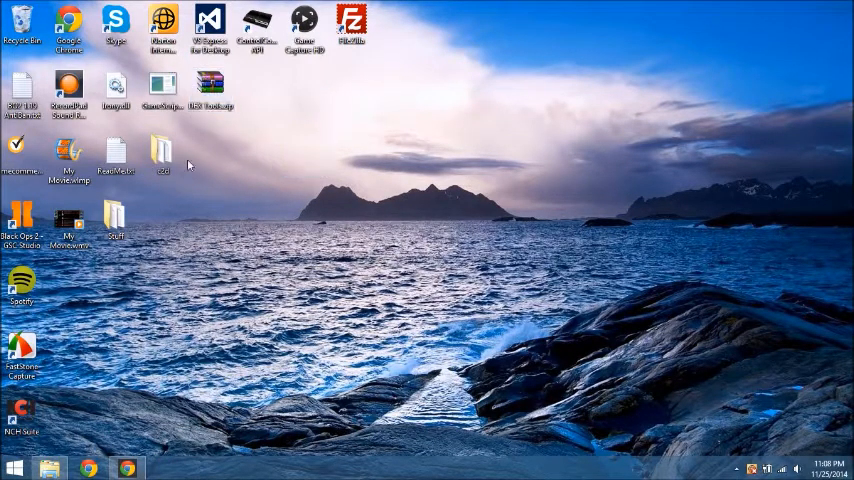
# Open the desktop c2d folder and select the Win32OpenSSL_Light-1_0_1c.exe installer.
pyautogui.click(161, 157)
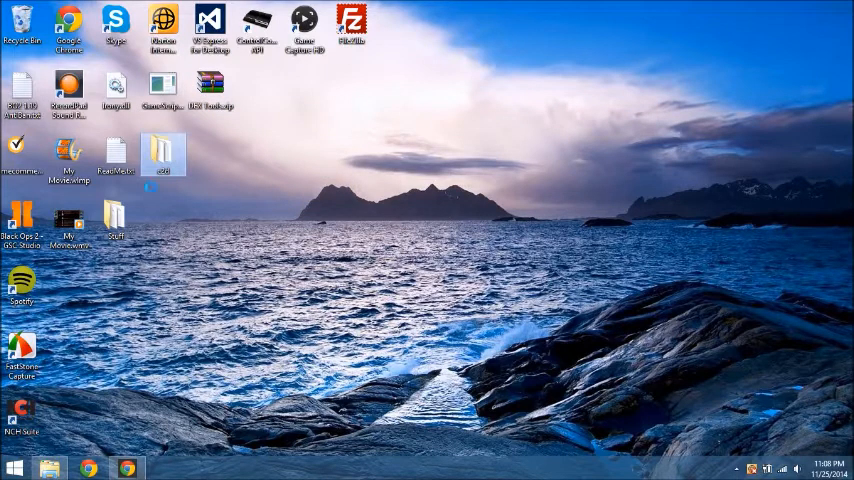
pyautogui.moveTo(115, 215)
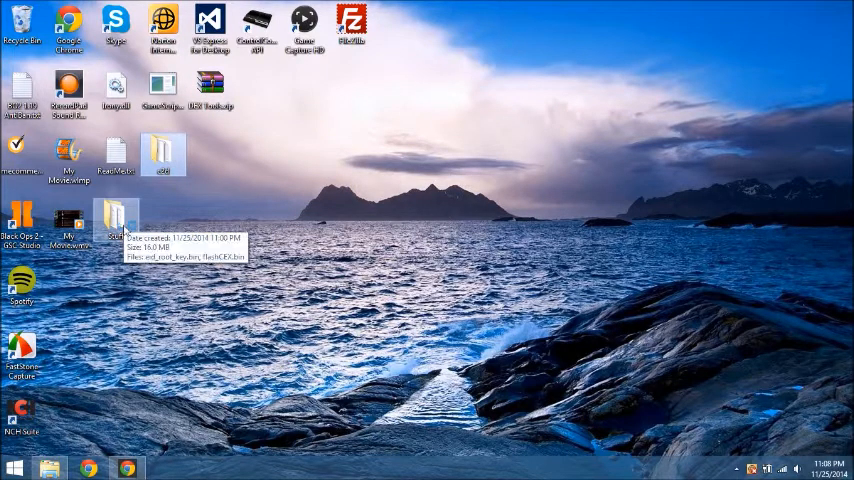
pyautogui.doubleClick(163, 160)
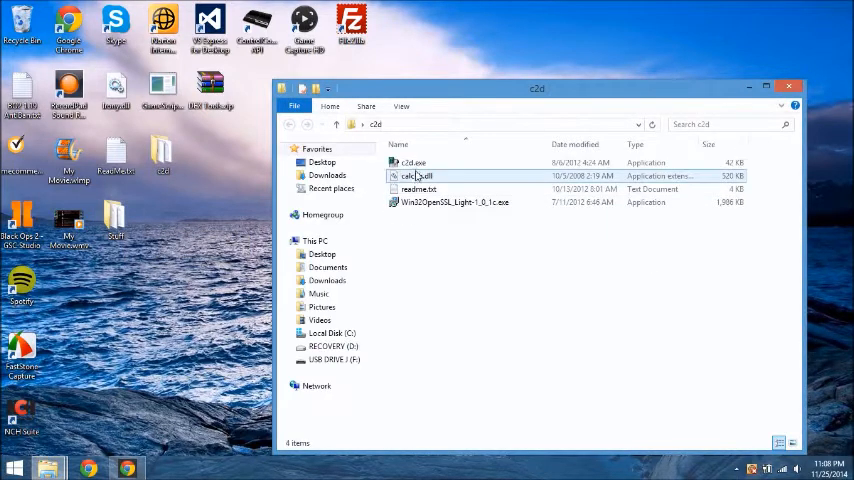
pyautogui.click(414, 162)
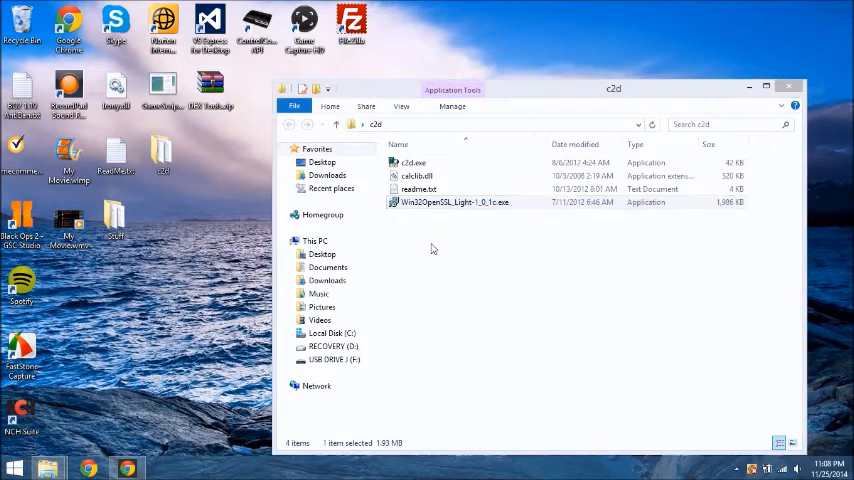
pyautogui.moveTo(483, 265)
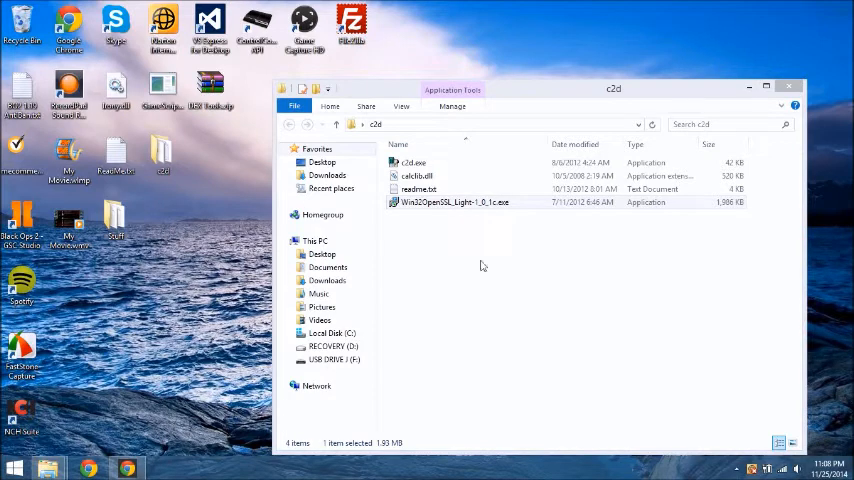
# Install OpenSSL Light (32-bit) to C:\OpenSSL with defaults, copying DLLs to the system directory.
pyautogui.doubleClick(464, 202)
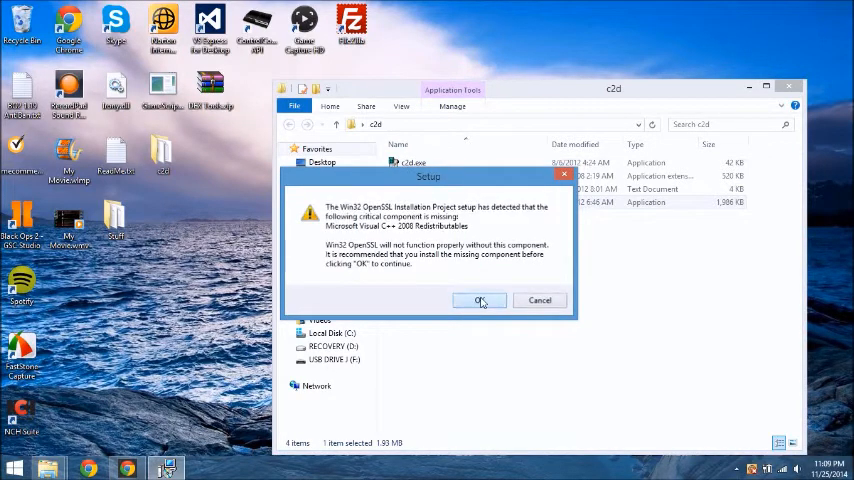
pyautogui.click(479, 300)
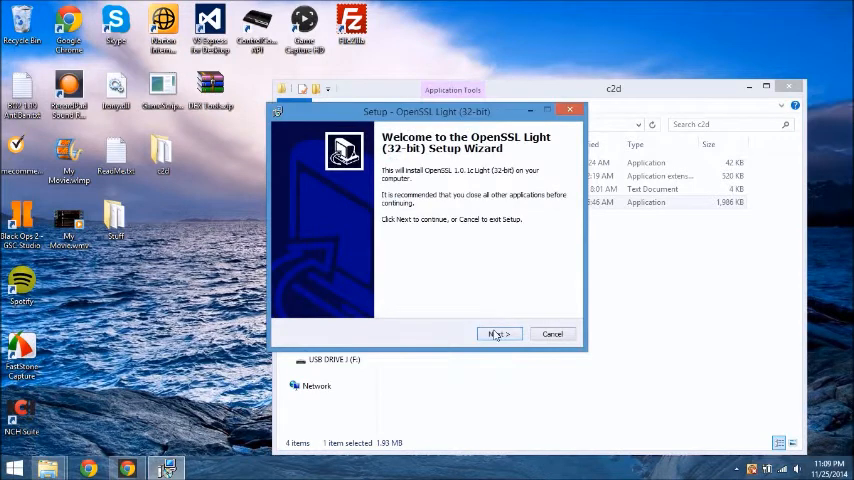
pyautogui.click(498, 333)
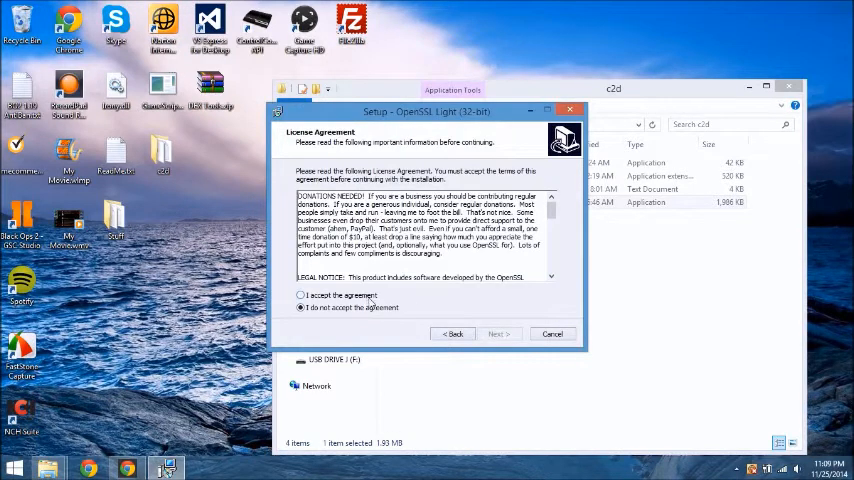
pyautogui.click(499, 333)
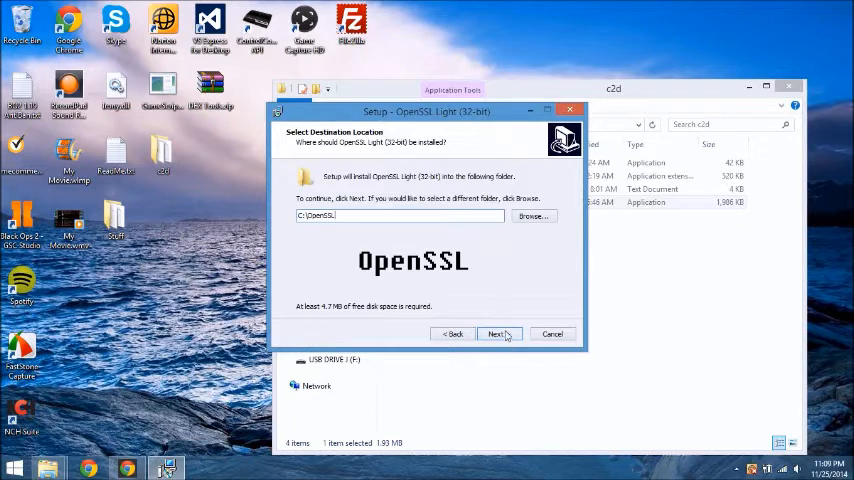
pyautogui.click(498, 333)
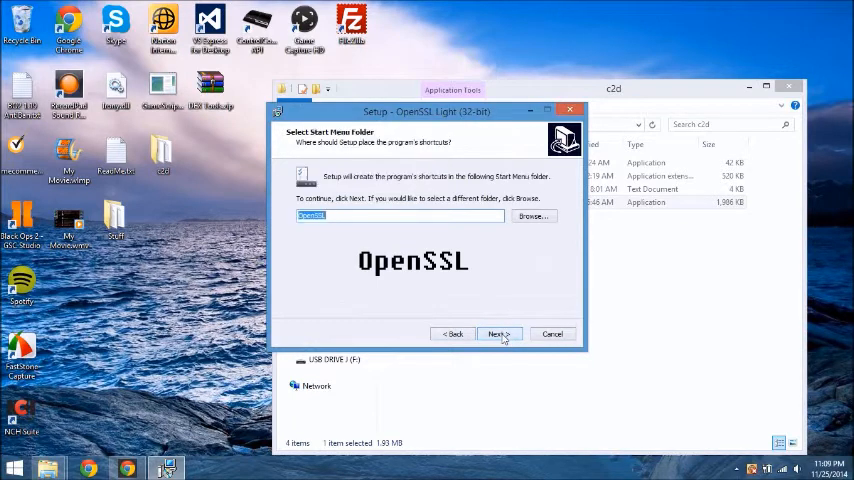
pyautogui.click(499, 333)
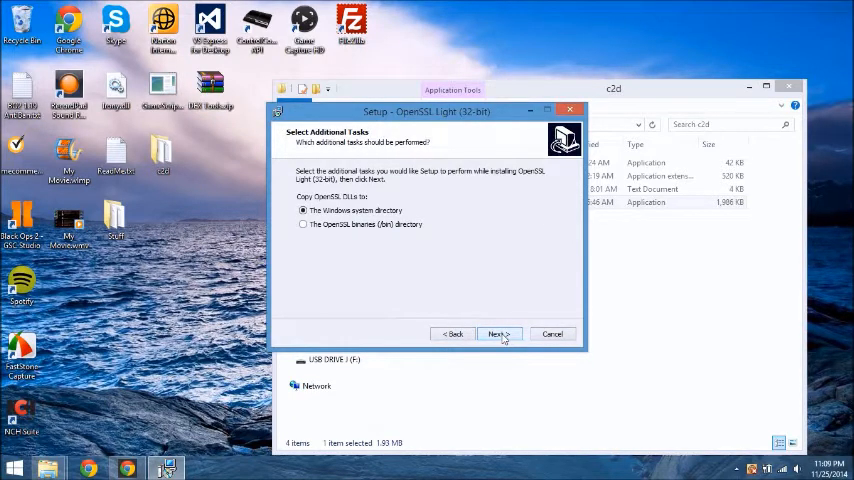
pyautogui.click(500, 333)
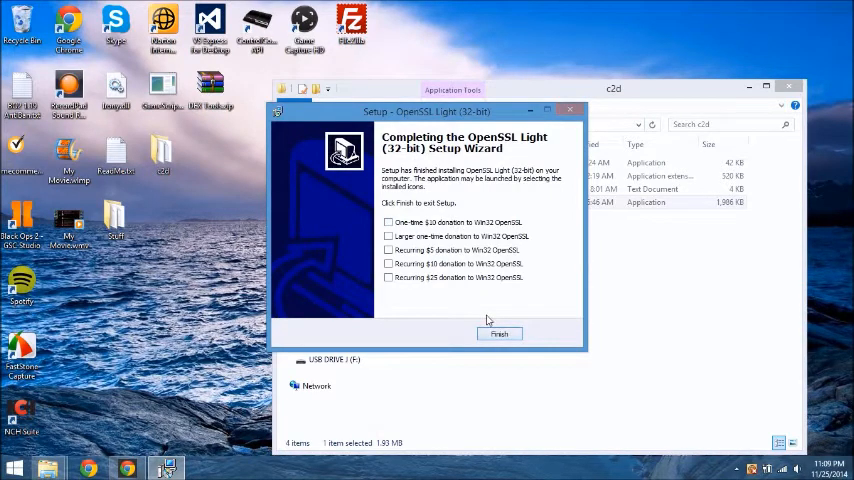
pyautogui.click(499, 333)
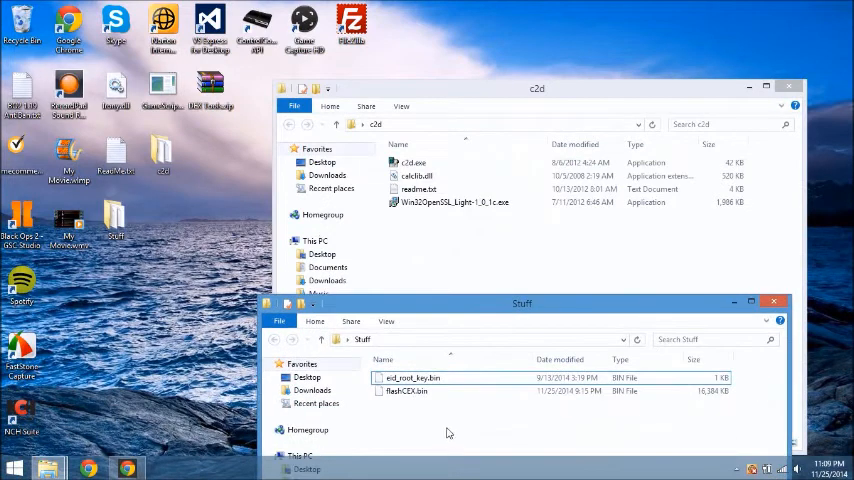
# Select eid_root_key.bin and flashCEX.bin in Stuff and copy them into c2d.
pyautogui.click(402, 391)
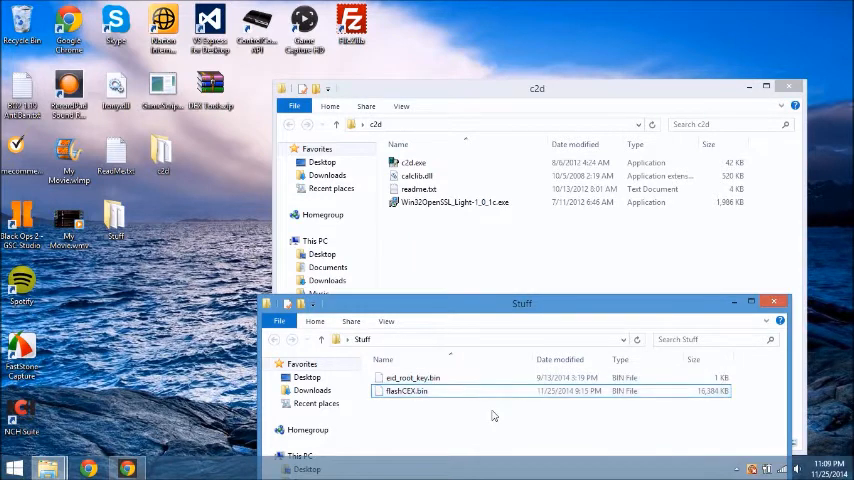
pyautogui.click(423, 377)
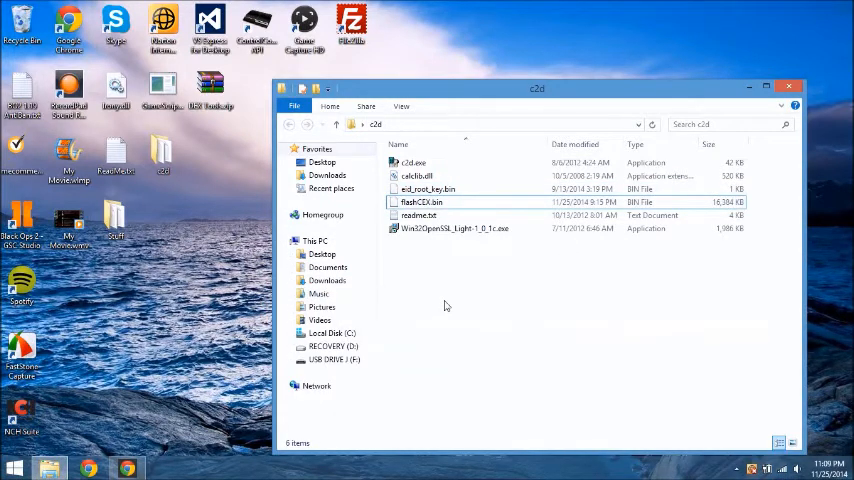
pyautogui.moveTo(447, 306)
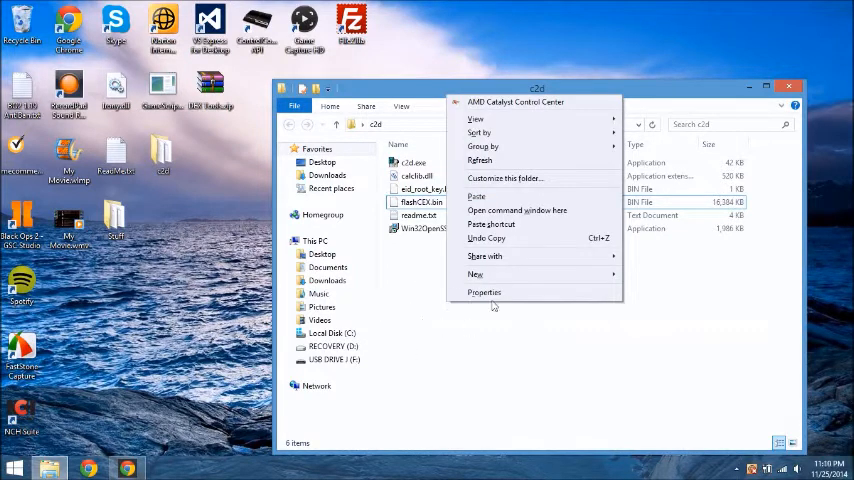
# Run 'c2d.exe eid_root_key.bin flashCEX.bin flashDEX.bin' from a Command Prompt in c2d.
pyautogui.click(436, 281)
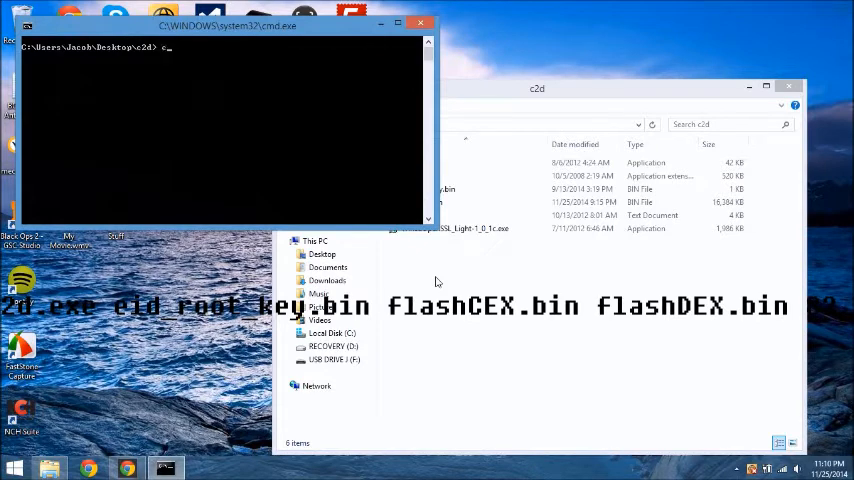
pyautogui.write('c2d.exe f')
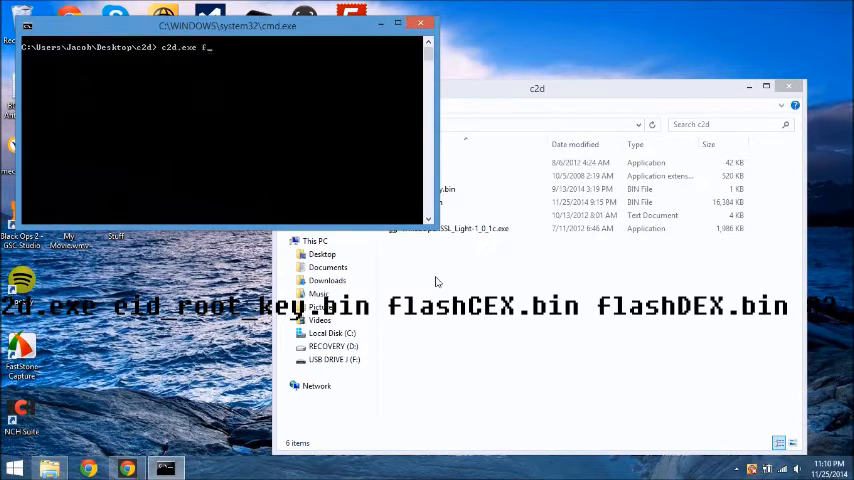
pyautogui.write('lash')
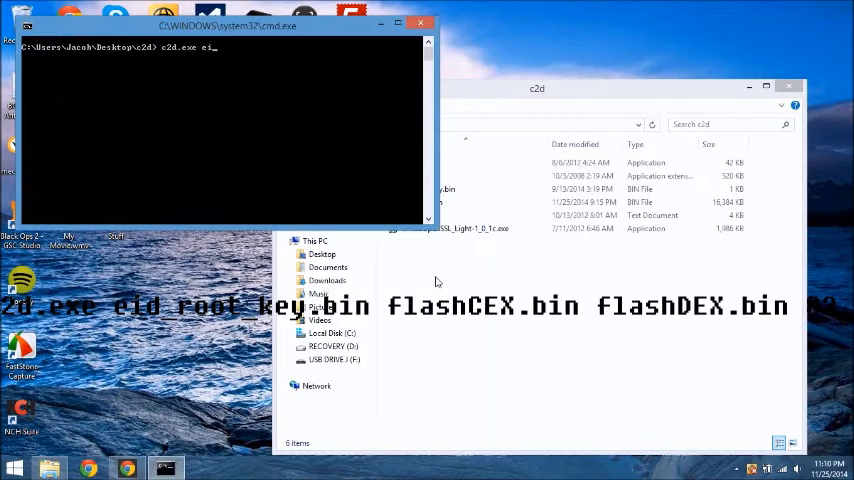
pyautogui.write('d_root_key')
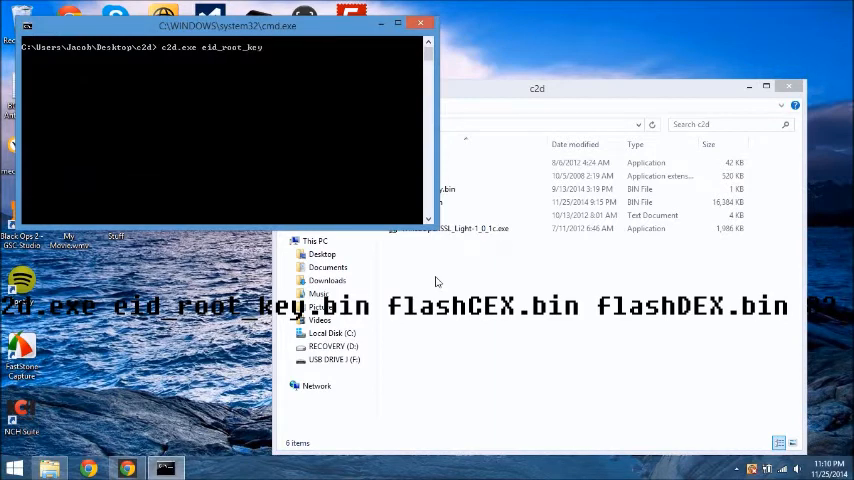
pyautogui.write('.bin')
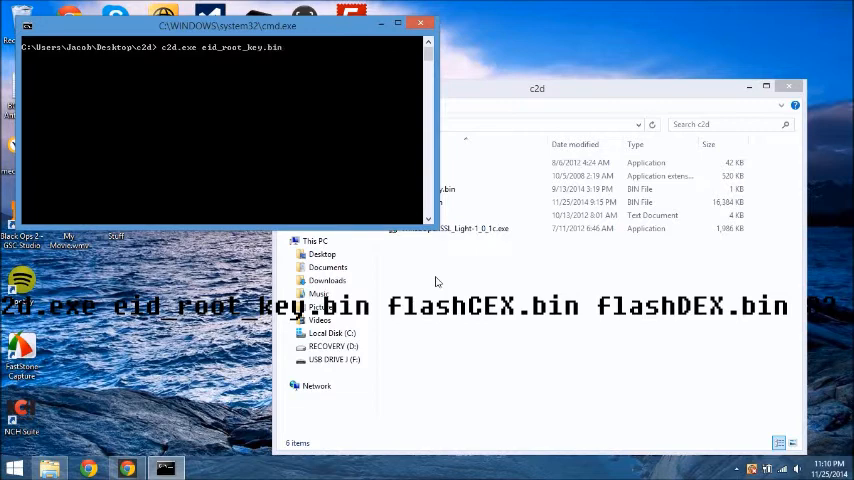
pyautogui.write('flashC')
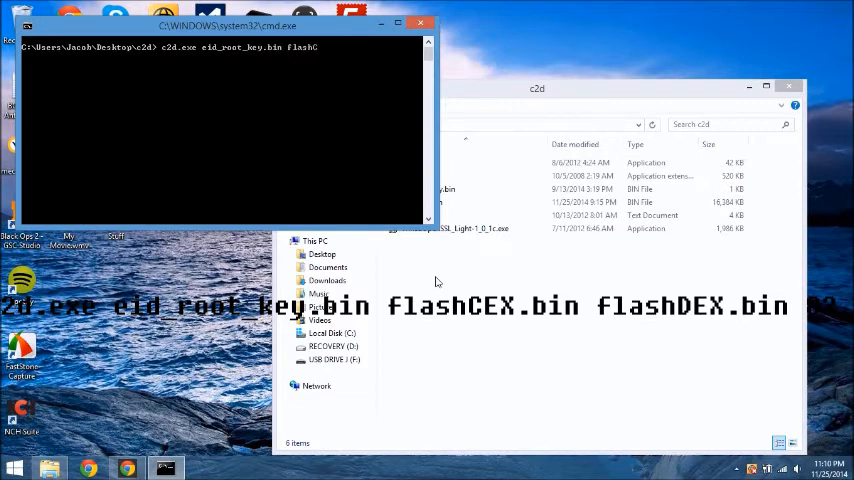
pyautogui.write('EX.bin')
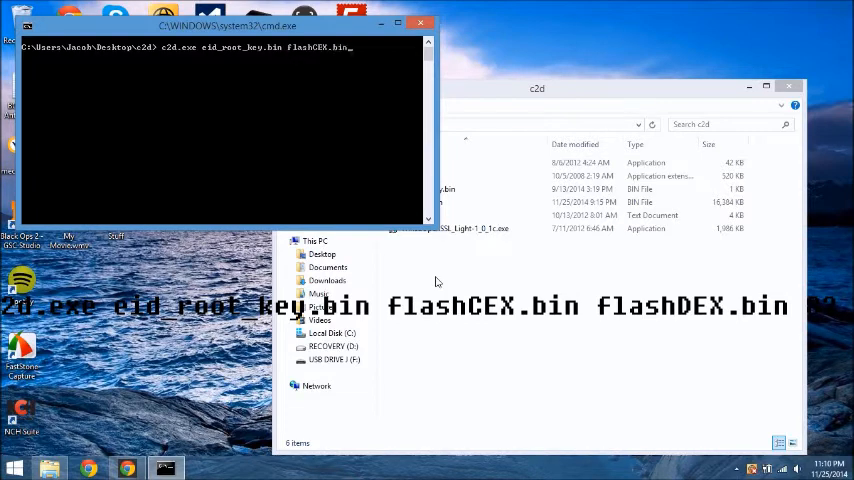
pyautogui.write('flashDEX.bin')
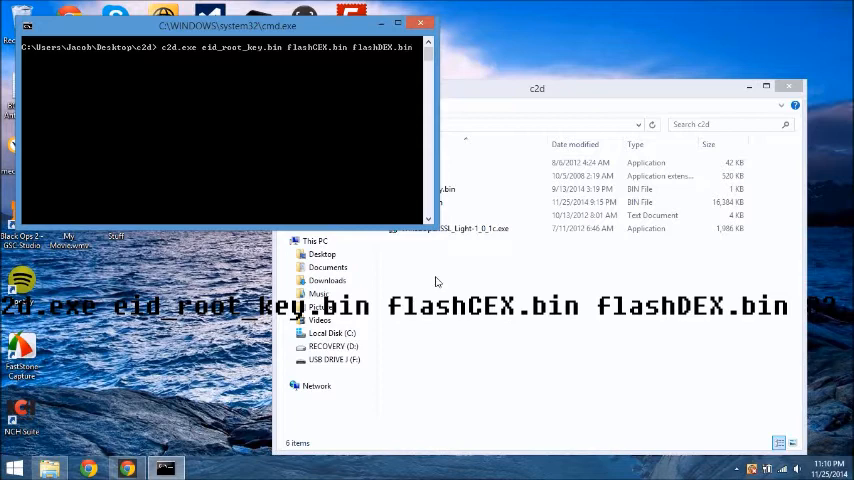
pyautogui.write('8')
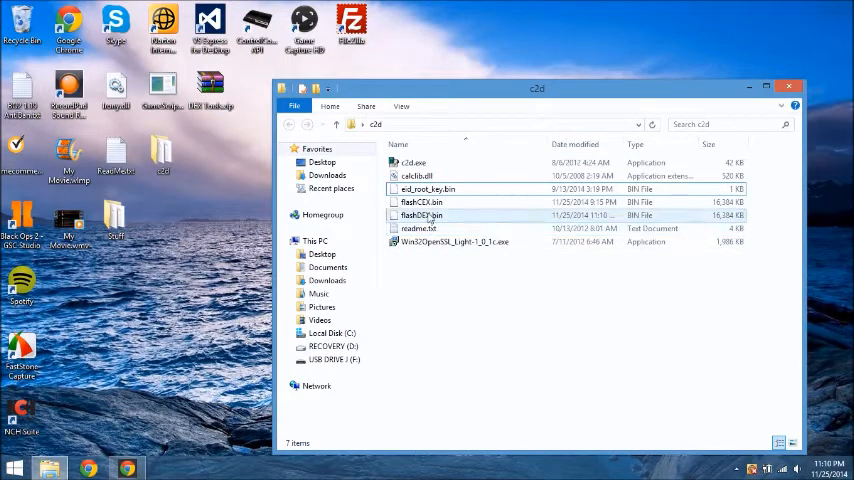
# Check flashDEX.bin against flashCEX.bin, then open readme.txt in Notepad.
pyautogui.click(421, 202)
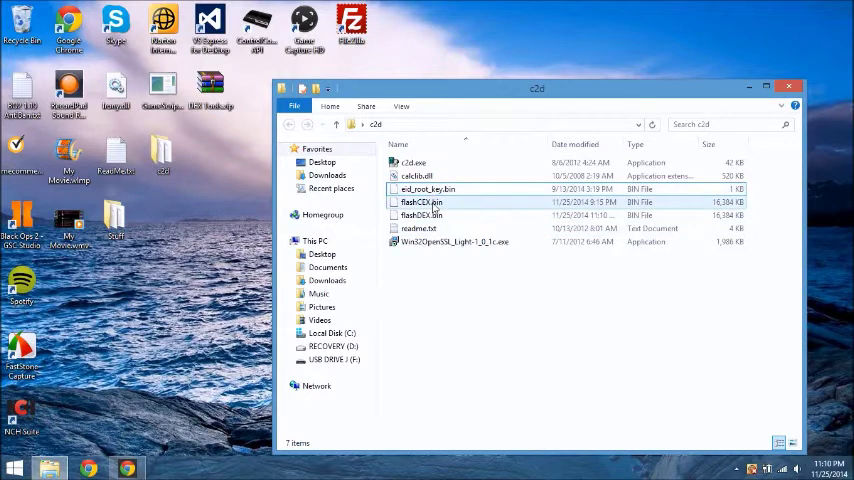
pyautogui.click(421, 215)
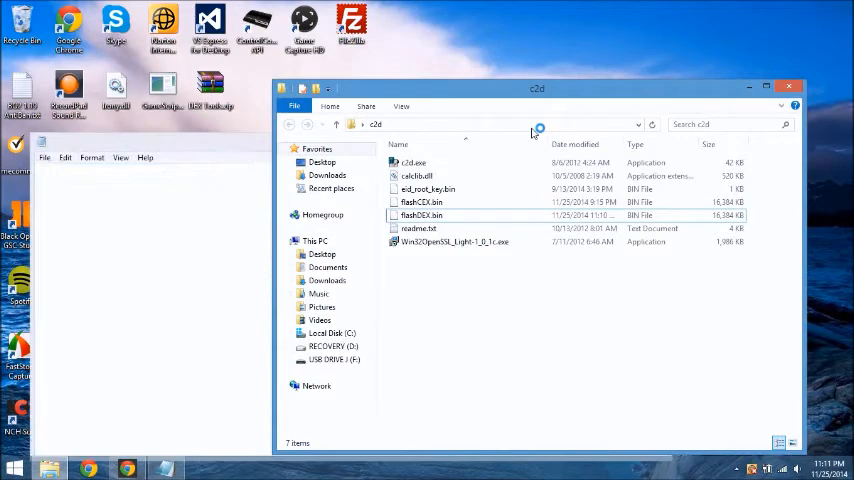
pyautogui.doubleClick(418, 228)
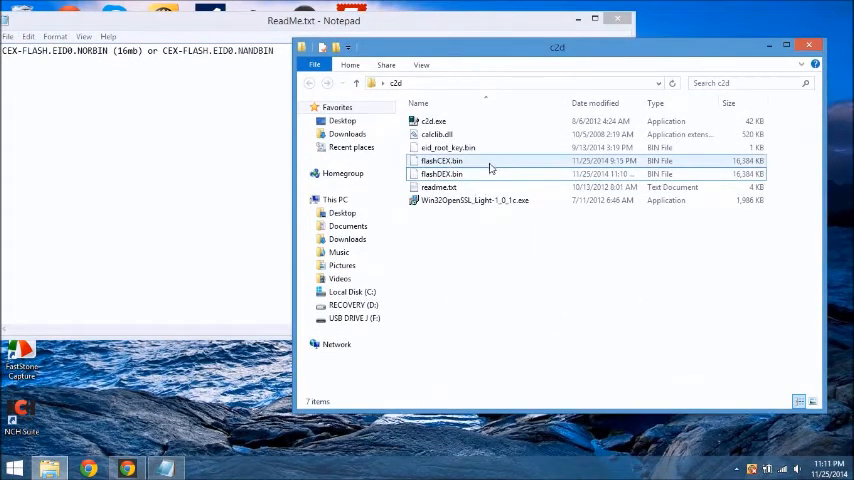
# Rename flashCEX.bin and flashDEX.bin to CEX-FLASH.EID0.NORBIN and DEX-FLASH.EID0.NORBIN, accepting extension warnings.
pyautogui.click(441, 160)
pyautogui.write('CEX-FLASH.EID0')
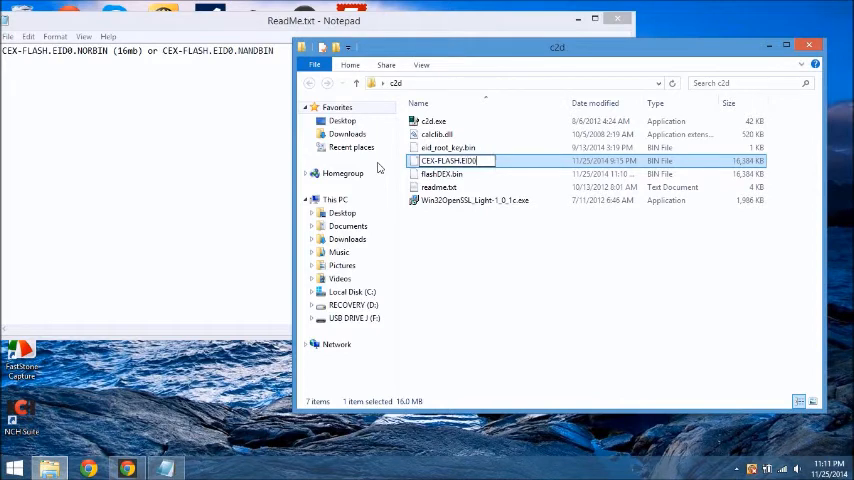
pyautogui.write('.NORBIN')
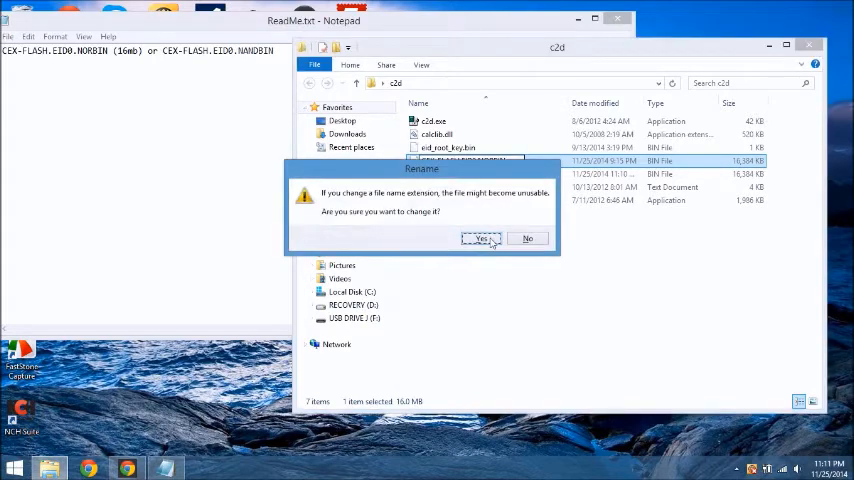
pyautogui.click(478, 238)
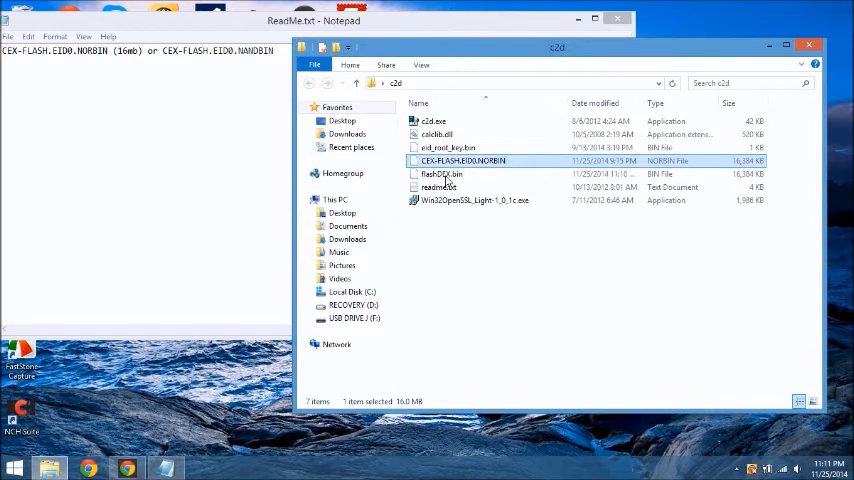
pyautogui.click(442, 173)
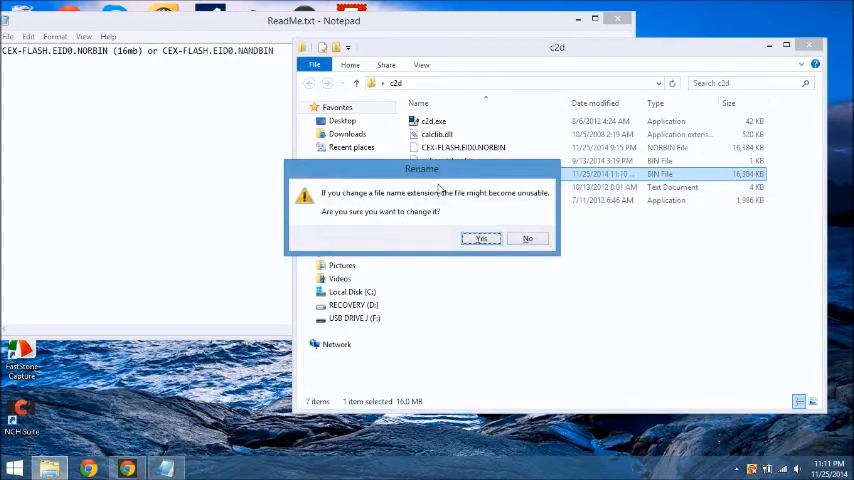
pyautogui.click(481, 238)
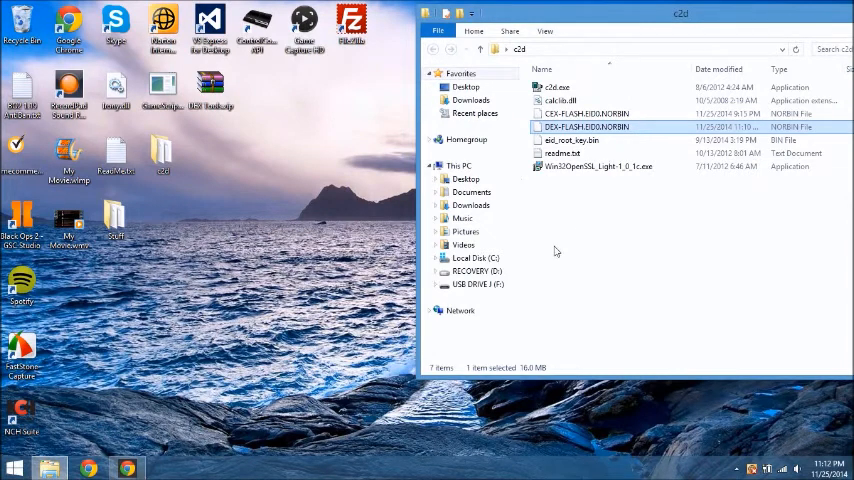
# Open USB DRIVE J (F:) and paste both NORBIN flash files into its root.
pyautogui.click(473, 284)
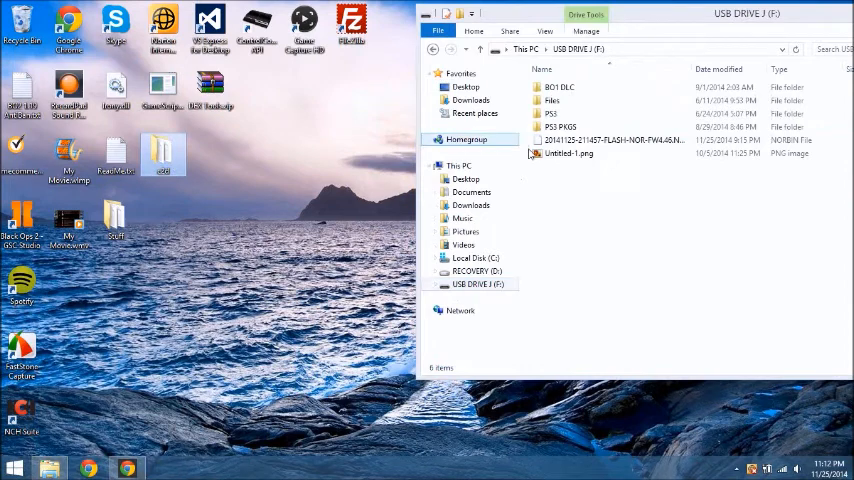
pyautogui.click(613, 140)
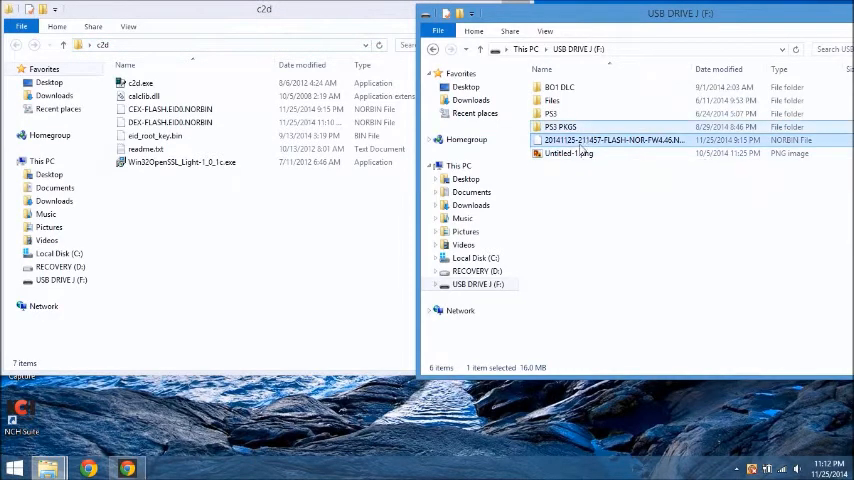
pyautogui.press('Delete')
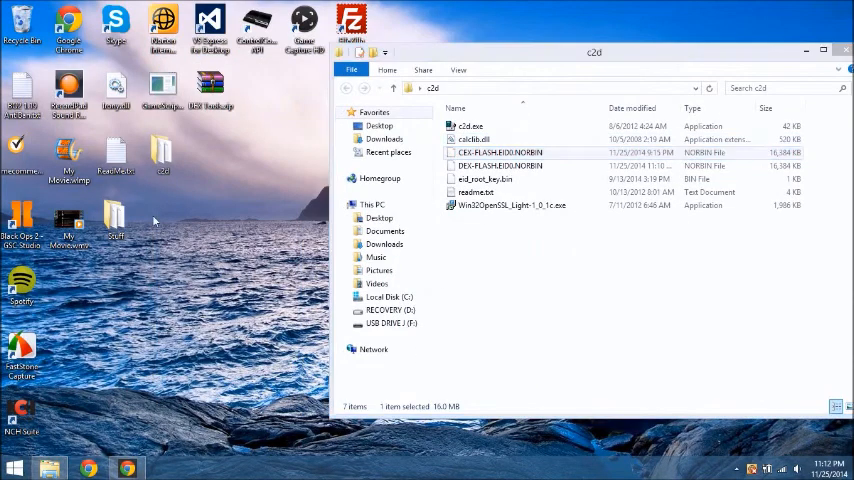
# Create UnConverted and Converted folders in Stuff, moving the originals into UnConverted.
pyautogui.click(115, 218)
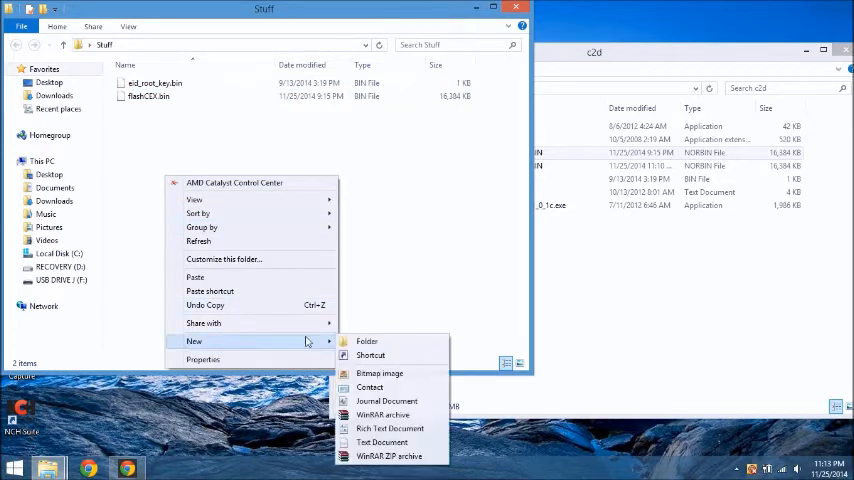
pyautogui.click(366, 341)
pyautogui.write('UnConverted')
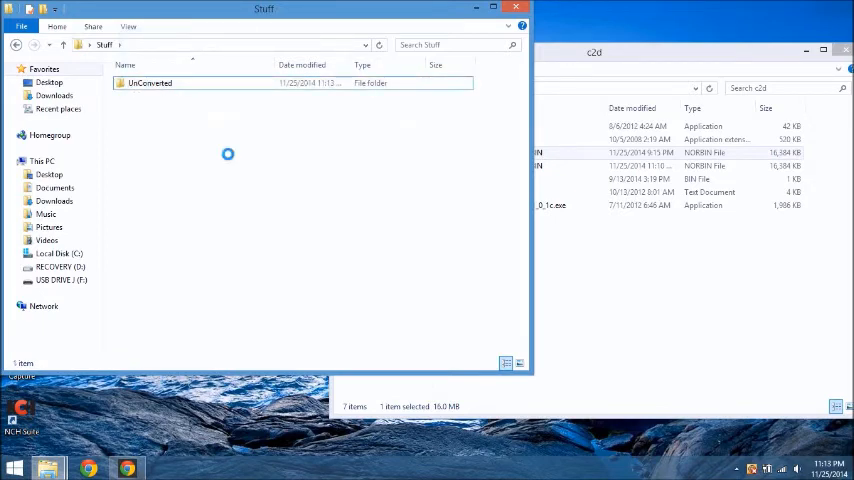
pyautogui.rightClick(228, 155)
pyautogui.write('Converted')
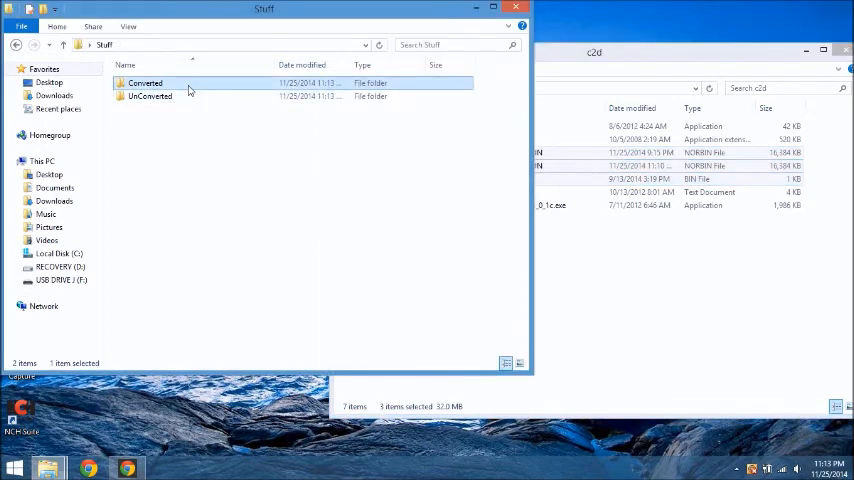
# Fill Converted with both NORBIN files and eid_root_key.bin, then close the Explorer windows.
pyautogui.doubleClick(145, 82)
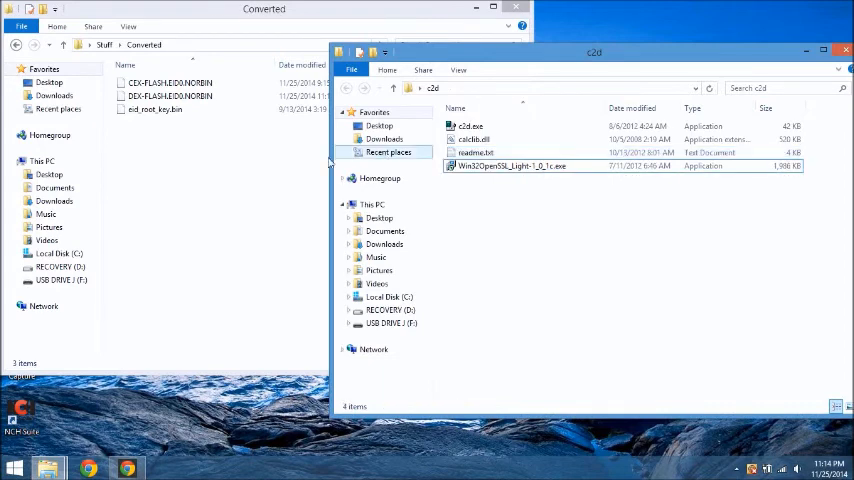
pyautogui.click(844, 46)
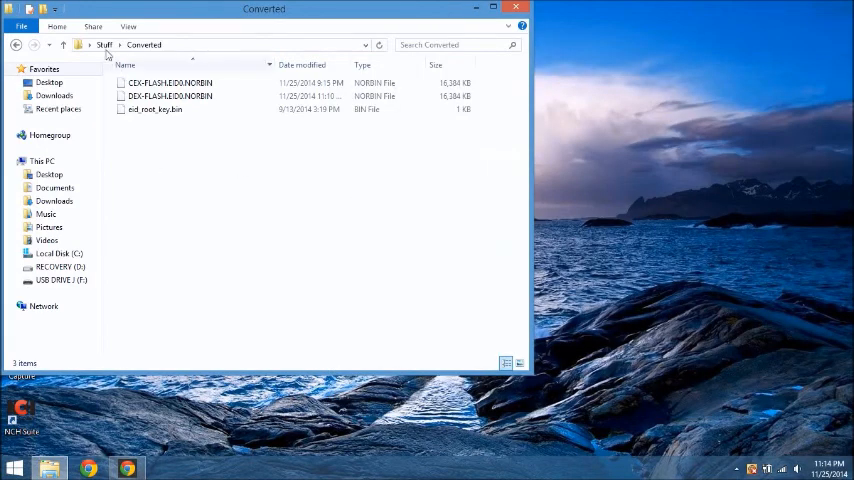
pyautogui.click(99, 44)
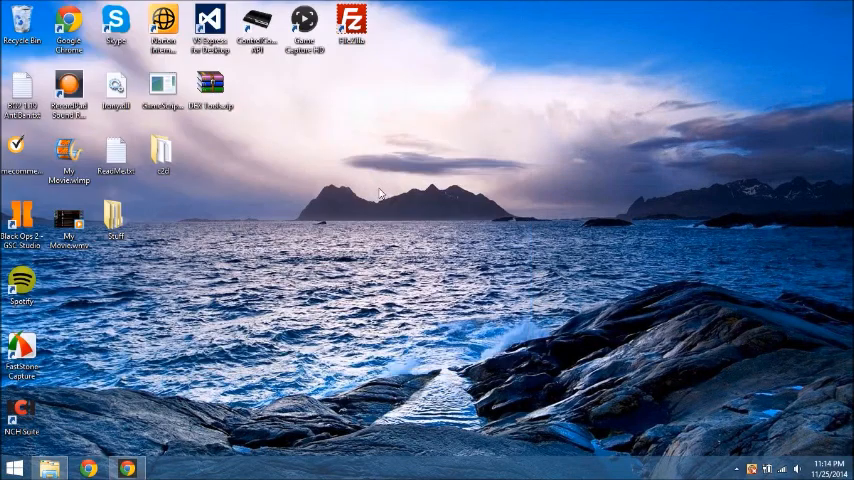
pyautogui.moveTo(266, 363)
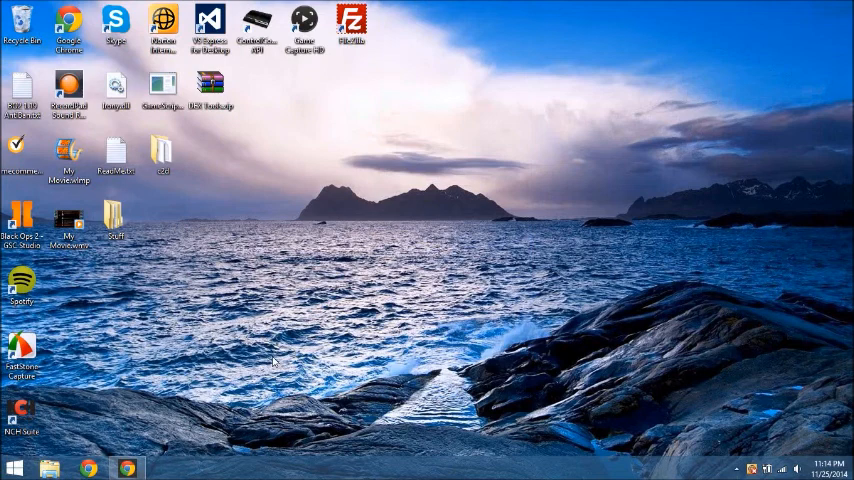